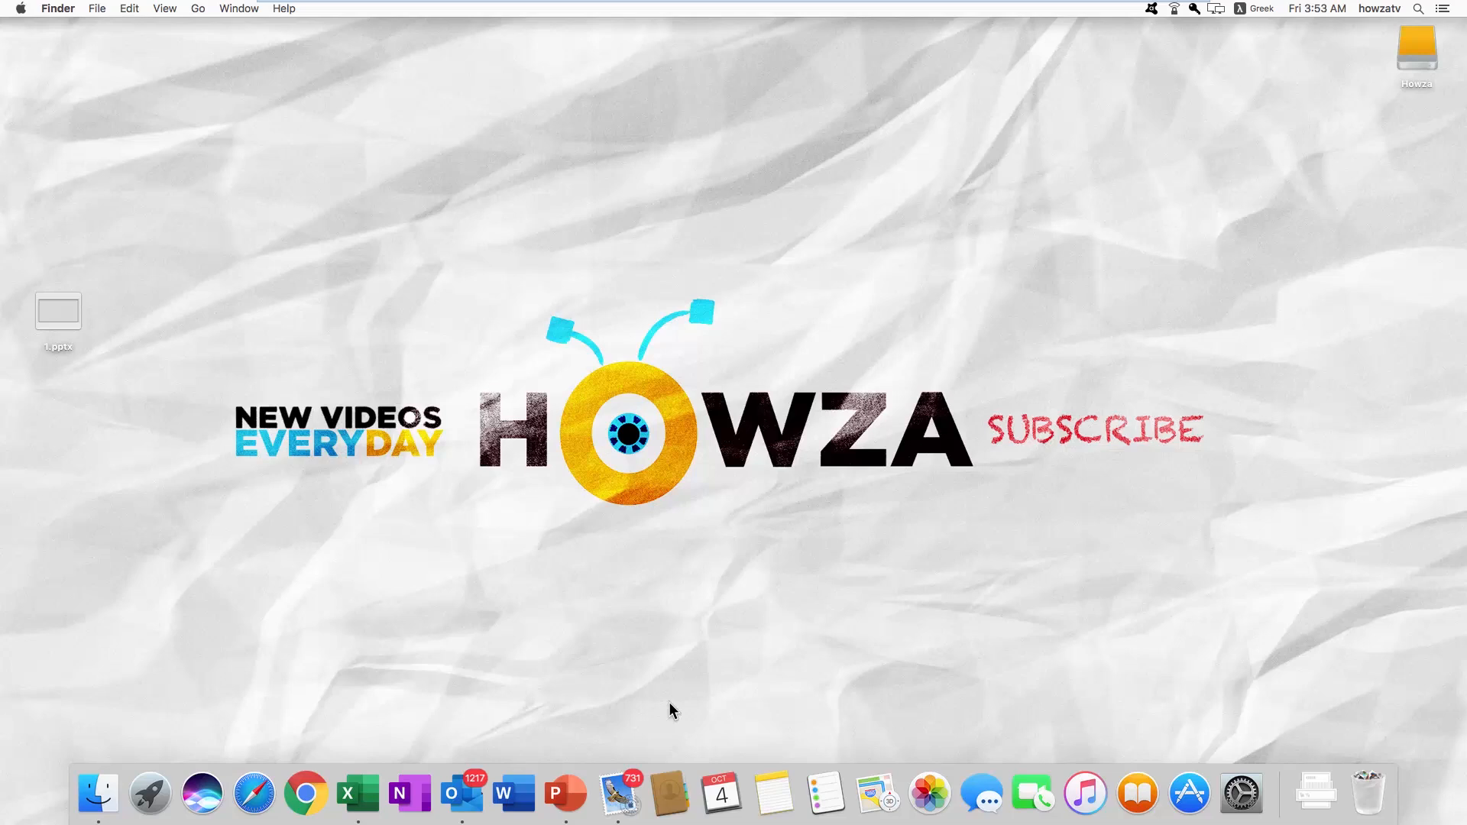
Open the 1.pptx presentation from the Finder desktop.
double_click(58, 311)
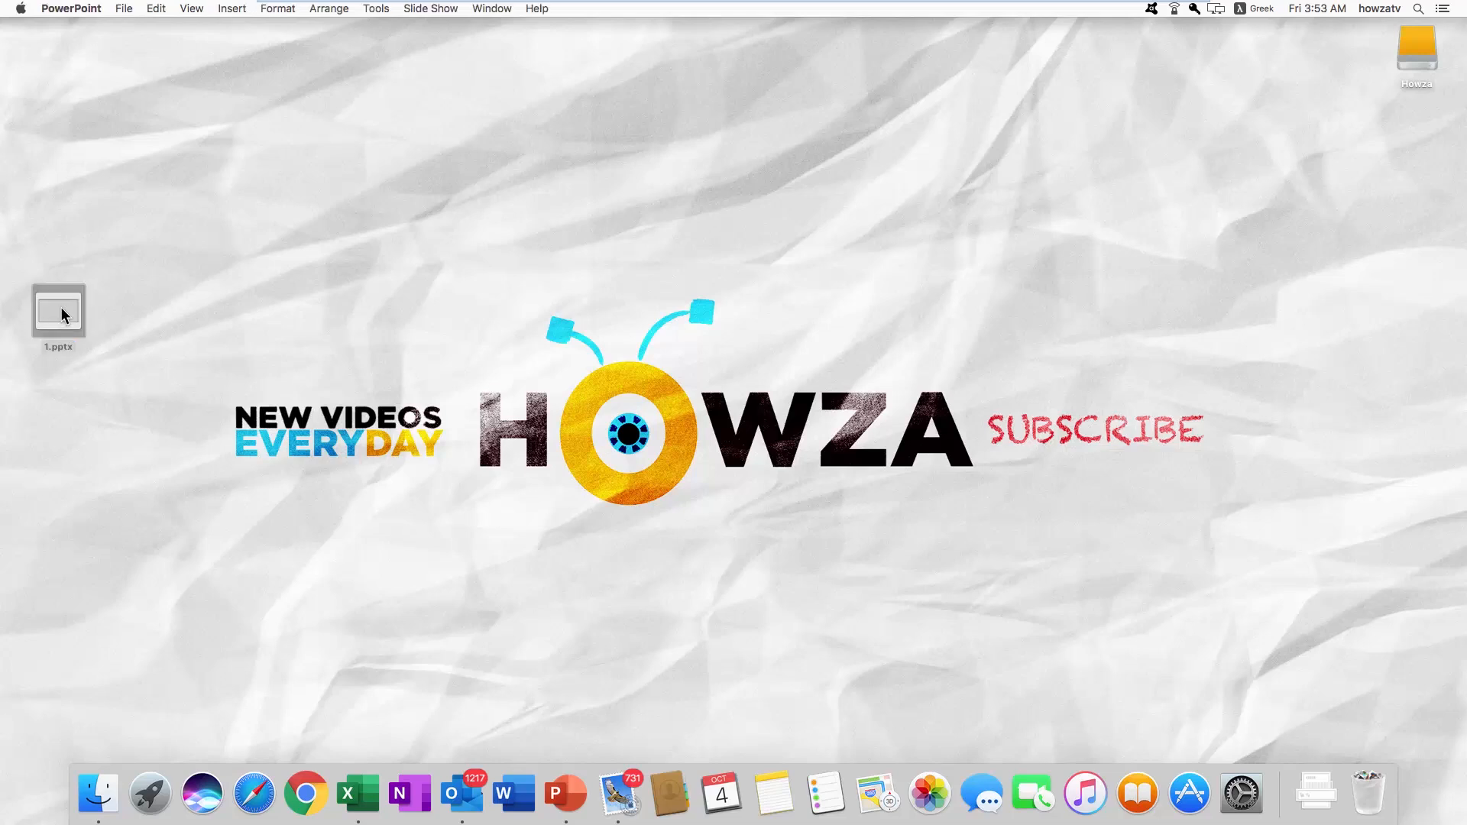
Apply the pale green Design theme with curved lines and a red arrow banner.
double_click(58, 311)
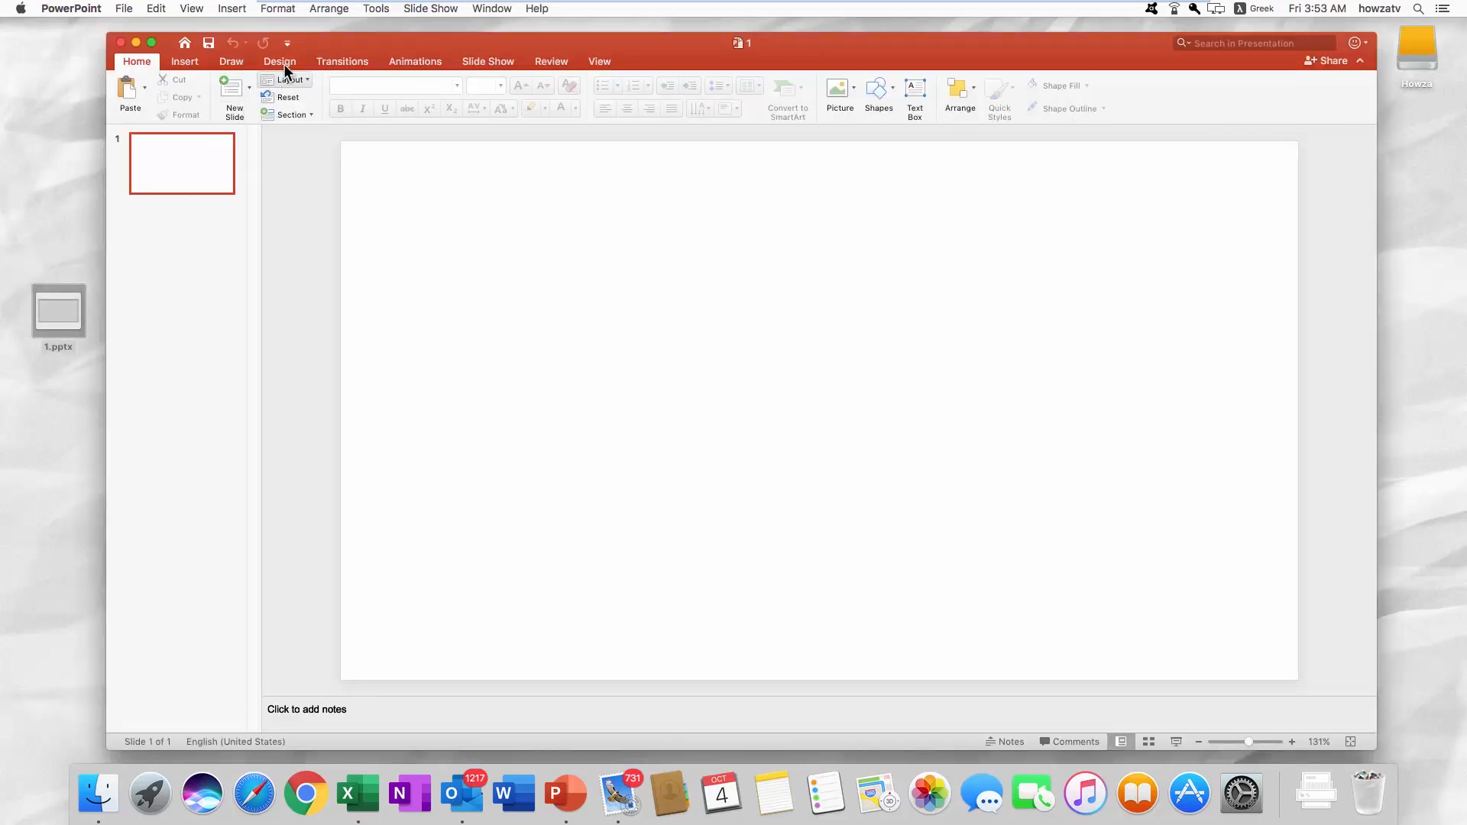
click(279, 61)
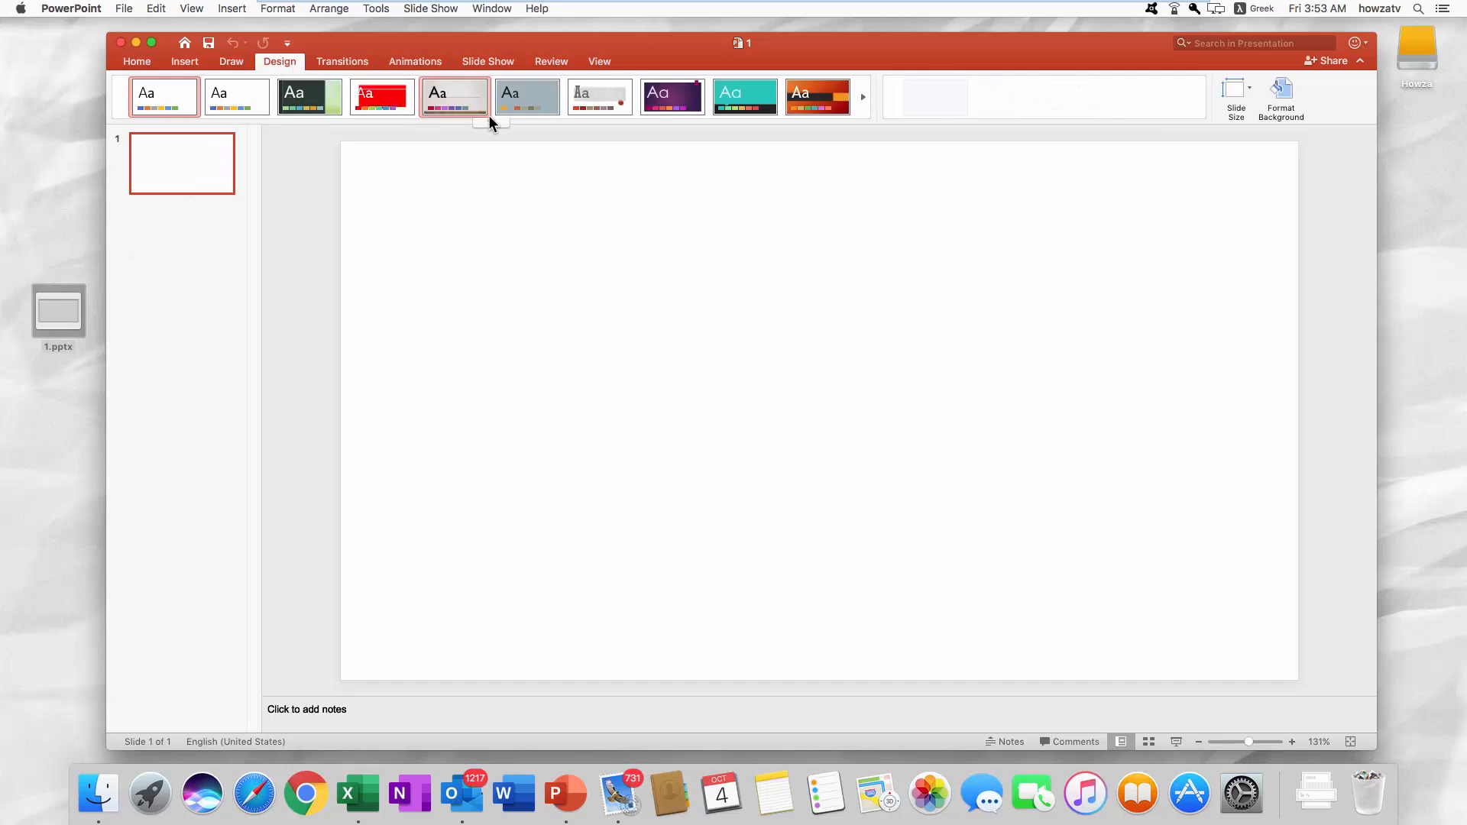
click(491, 126)
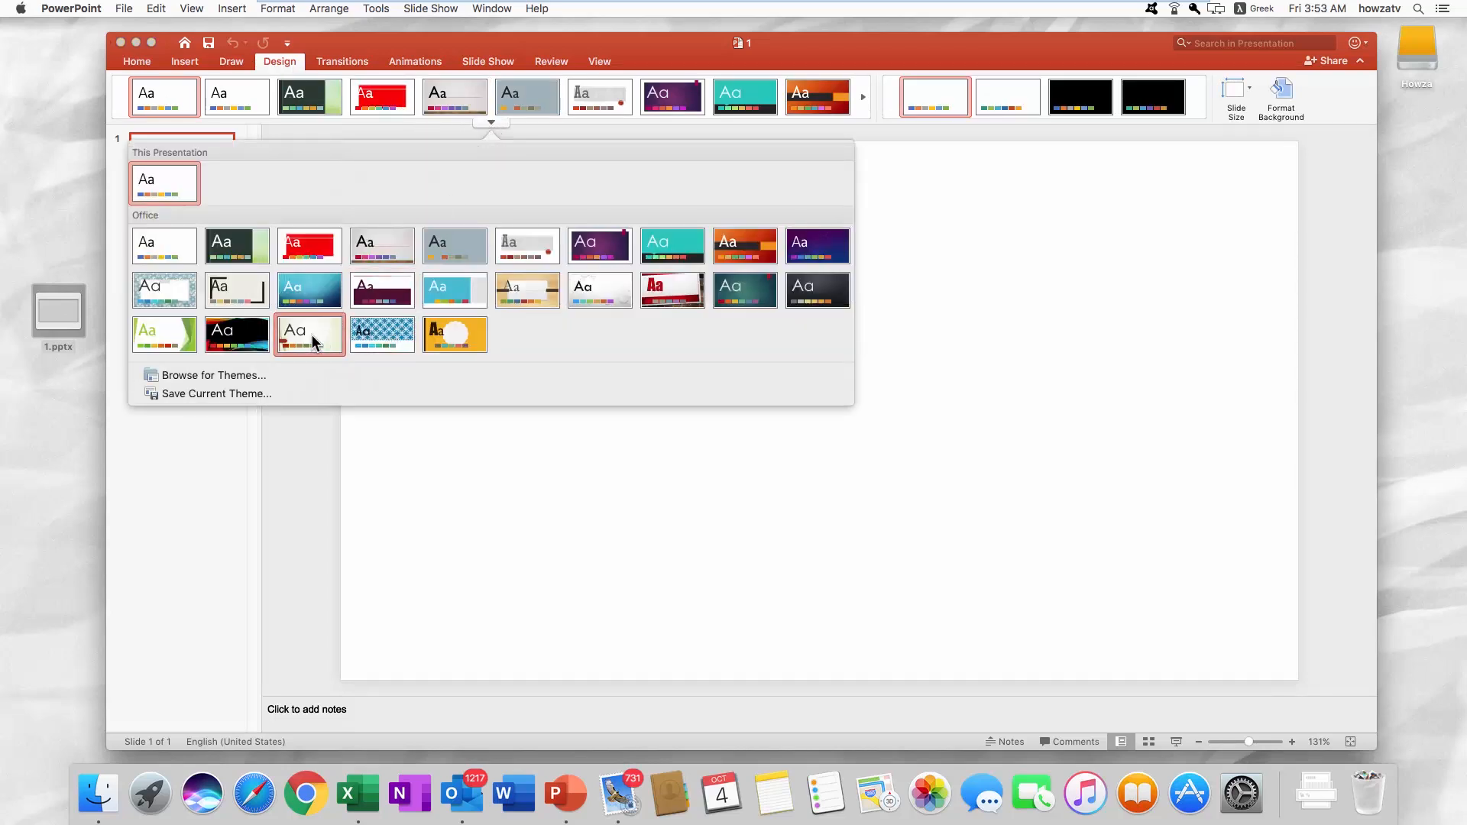
click(308, 334)
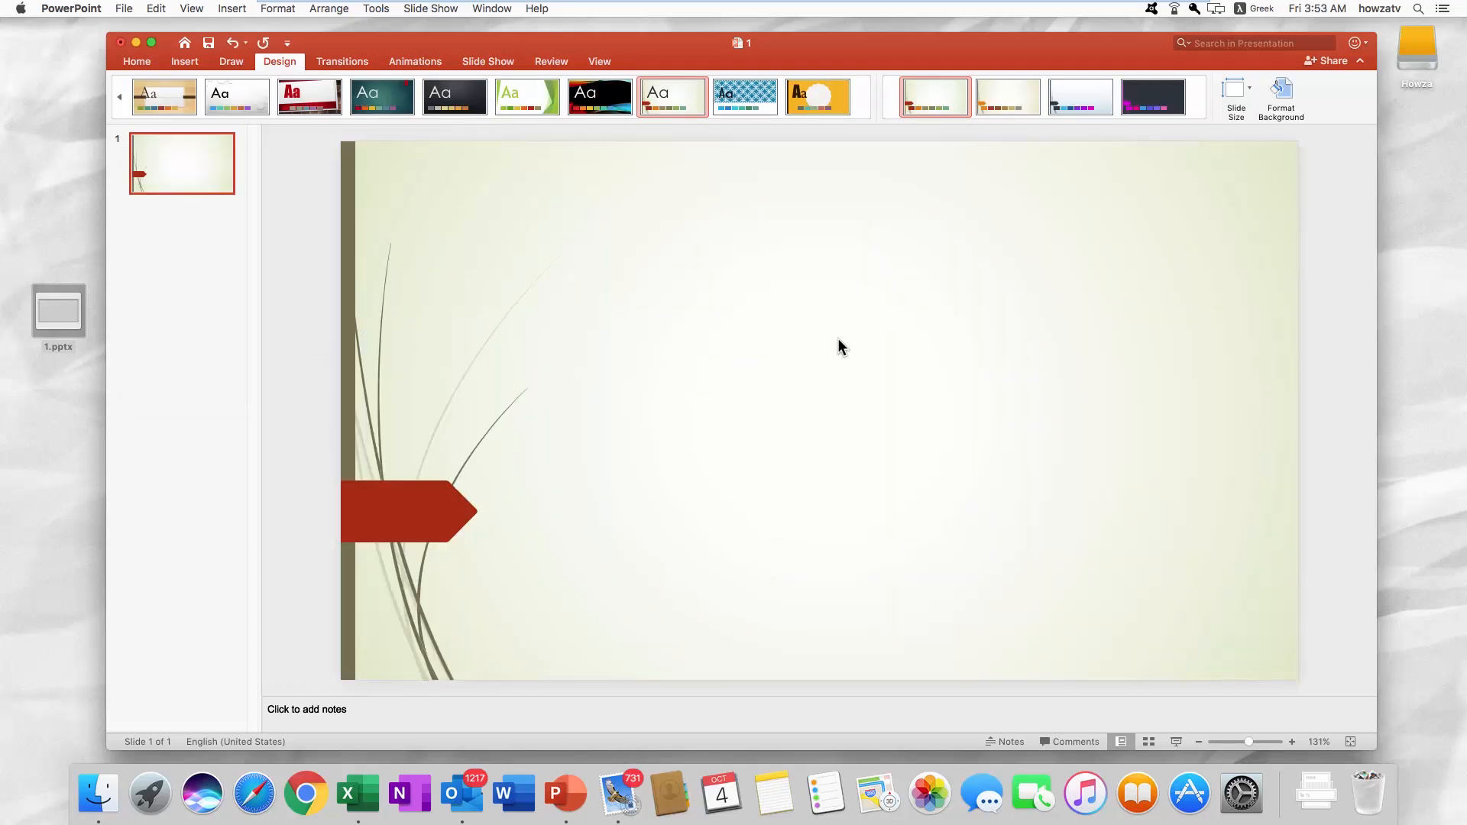
Set the slide background to a picture fill using Windows-10-Merge-Two-Partitions-on-One-Hard-Drive.jpg.
right_click(839, 347)
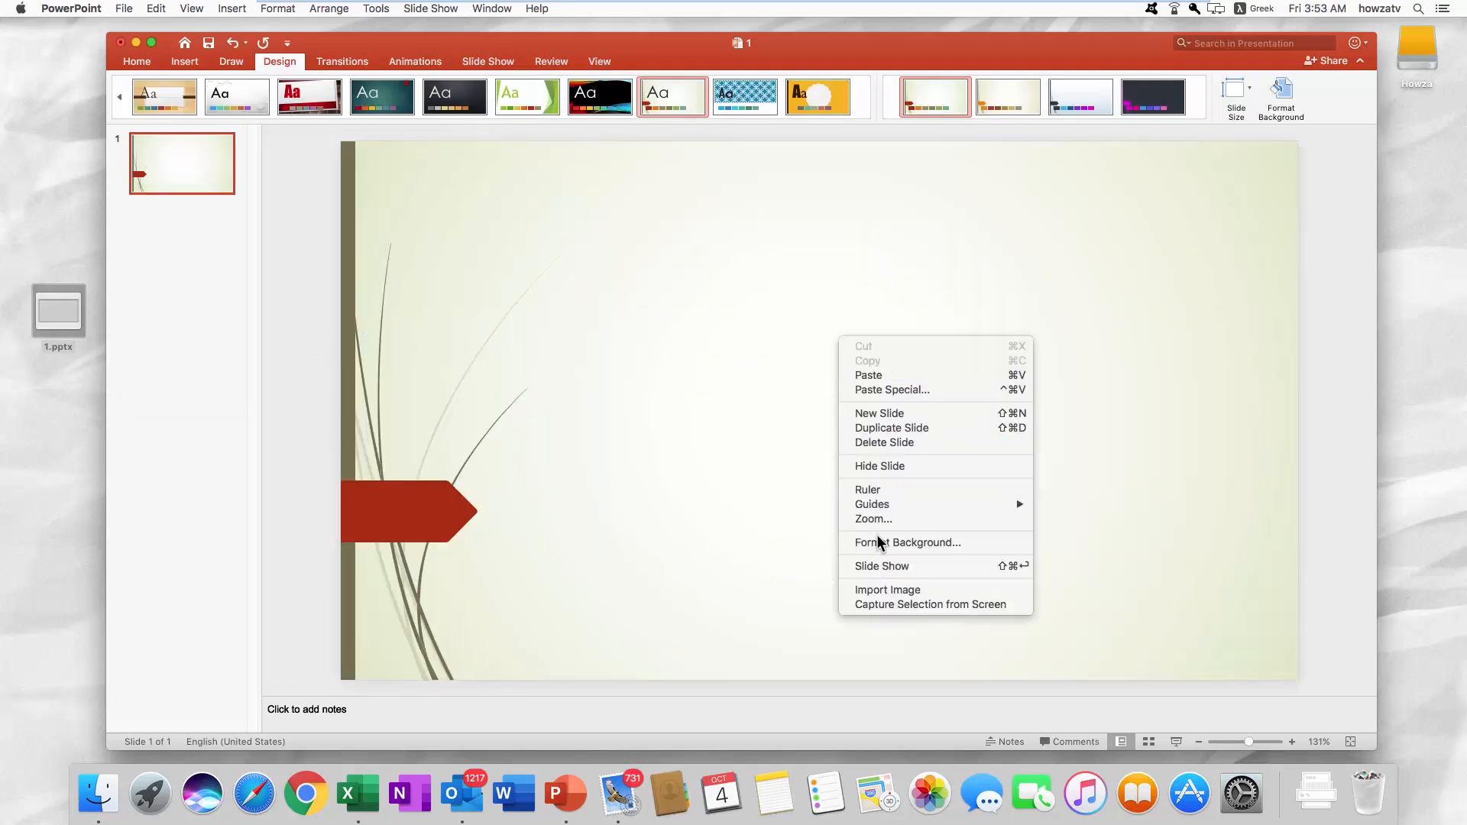
click(905, 542)
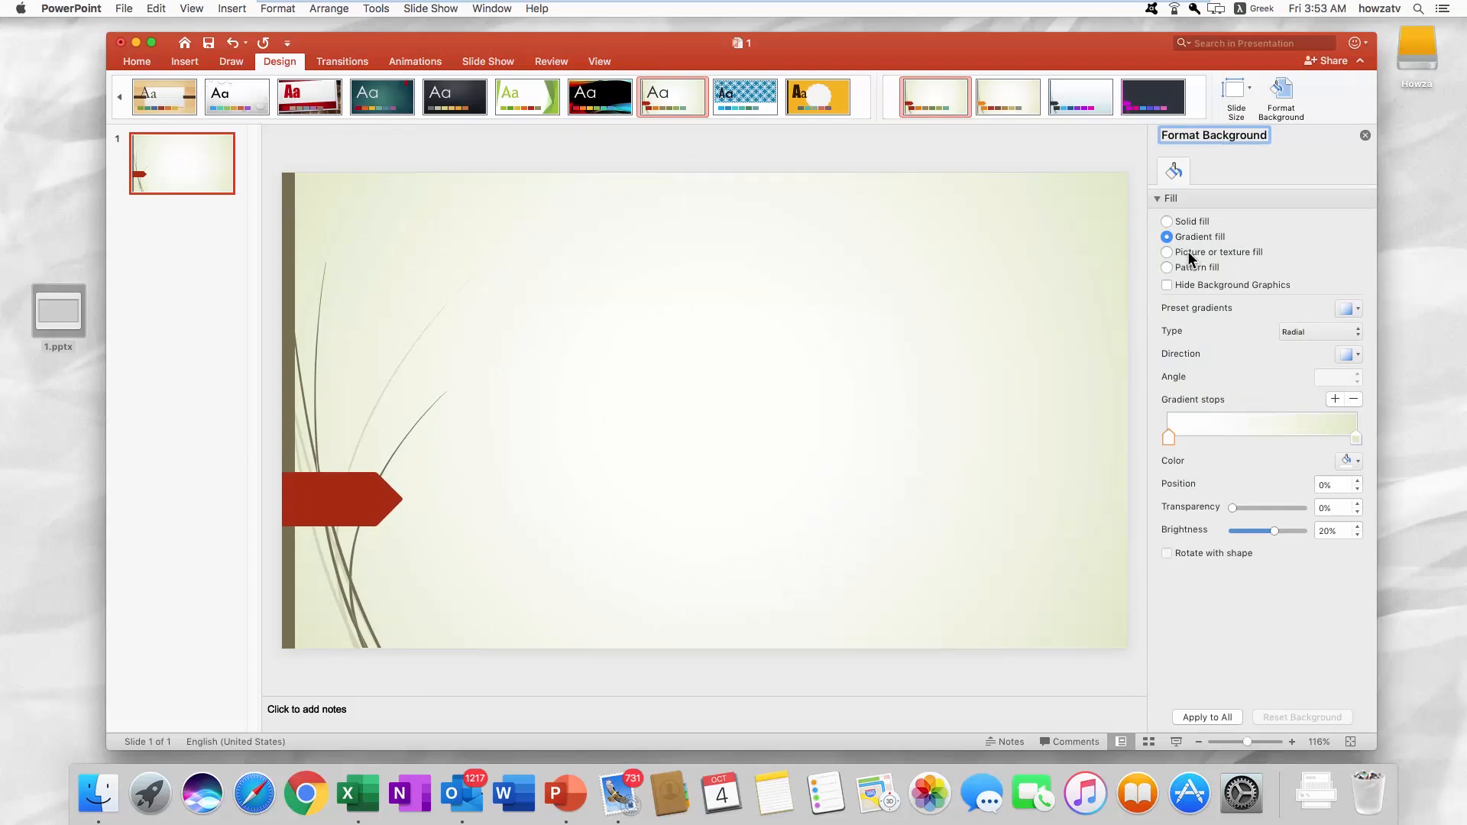
click(1166, 251)
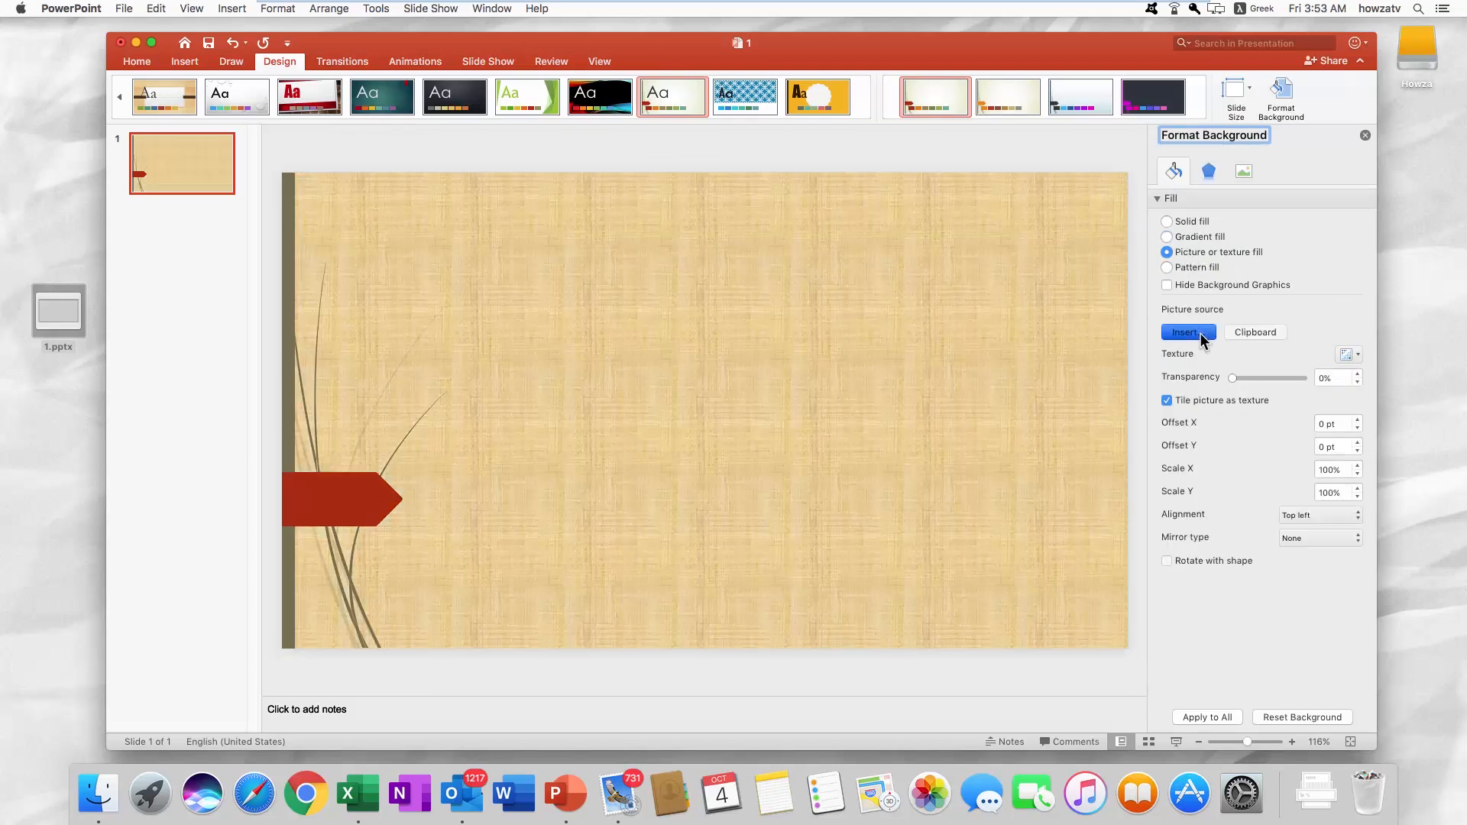
click(1187, 331)
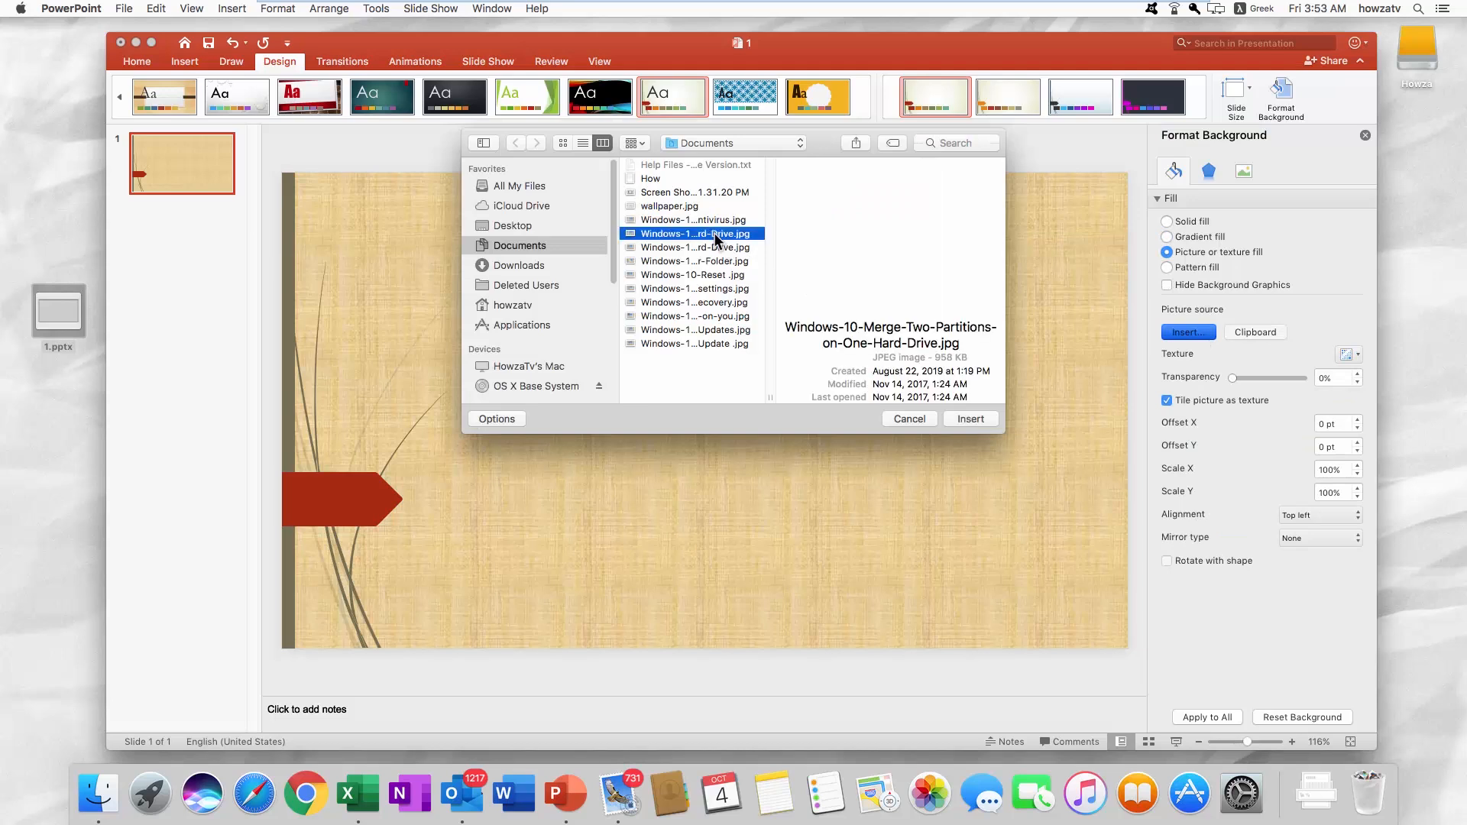
click(969, 418)
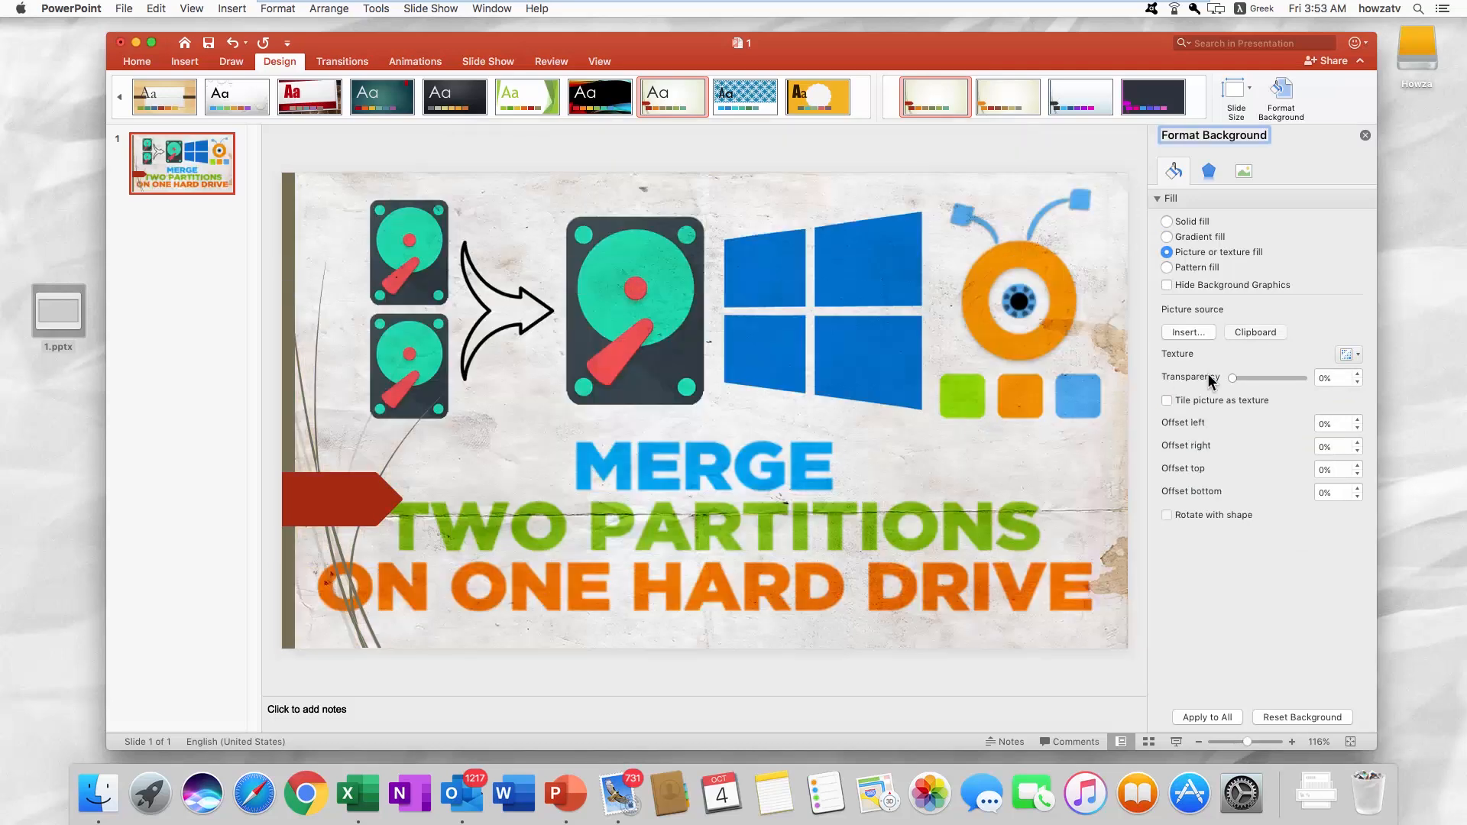
Set the background picture transparency to 26% and its left offset to 8%.
drag(1231, 376, 1258, 377)
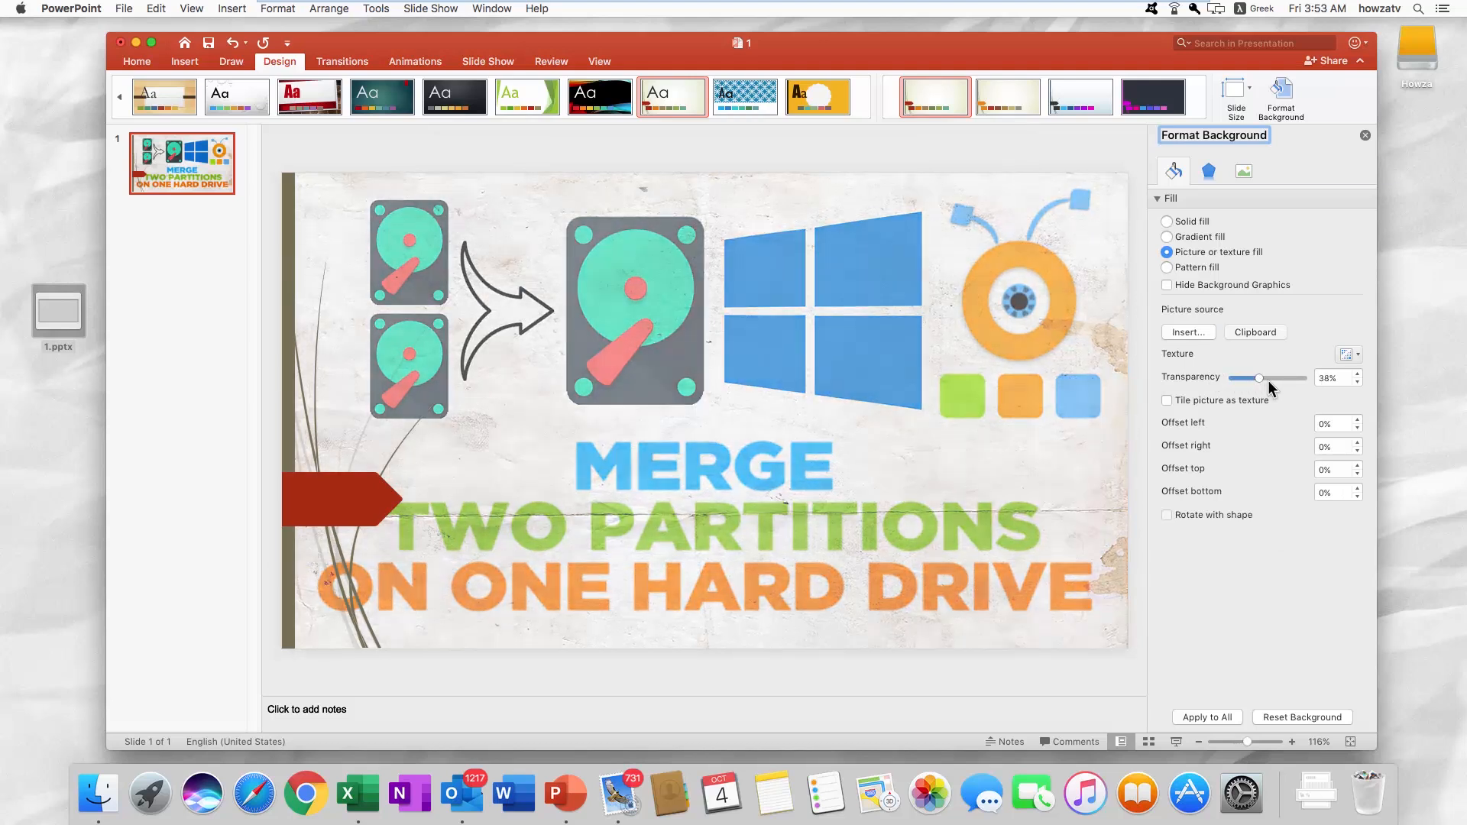
drag(1257, 379, 1248, 378)
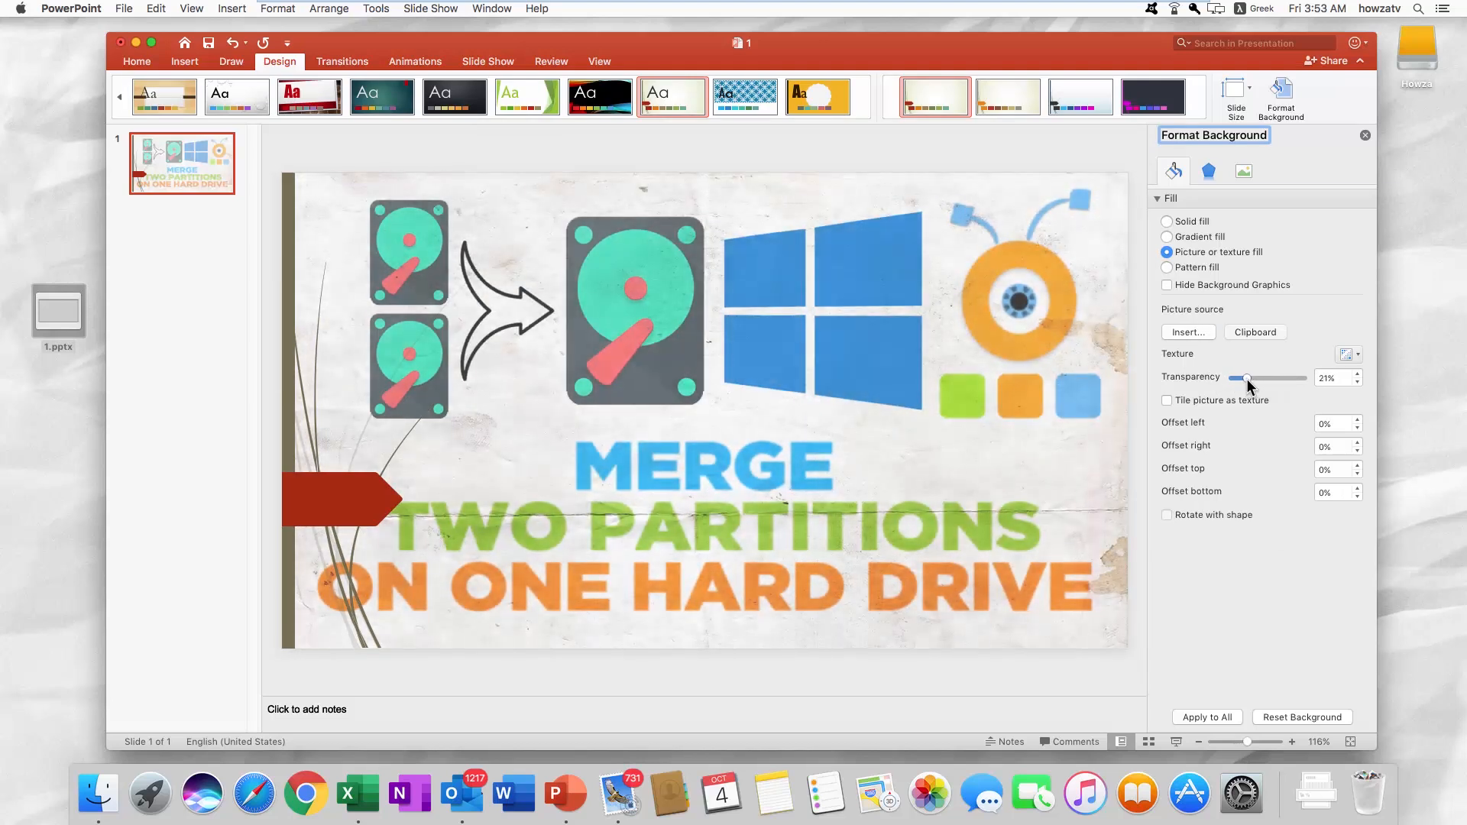
drag(1246, 379, 1254, 378)
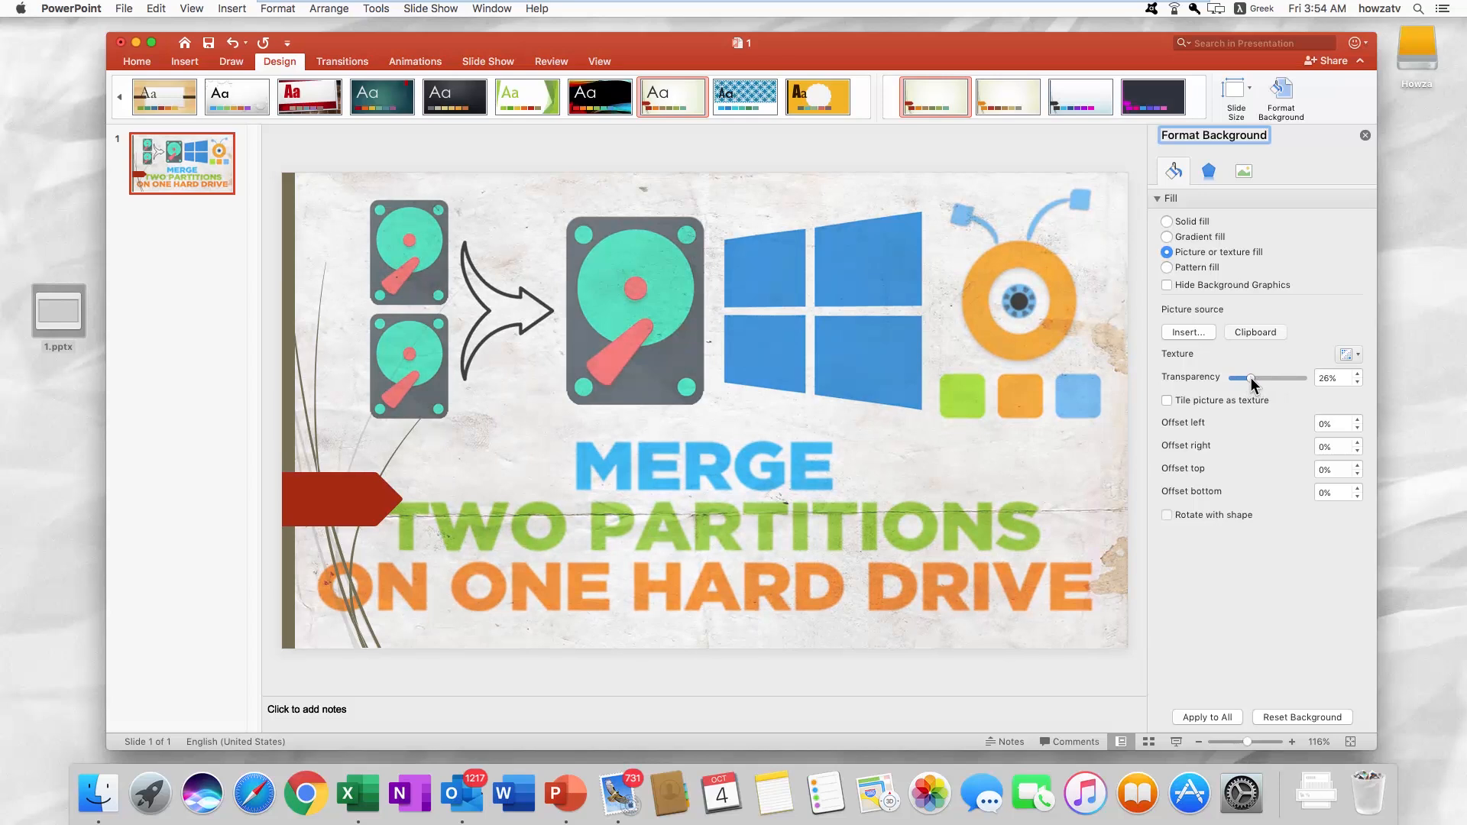
click(1355, 420)
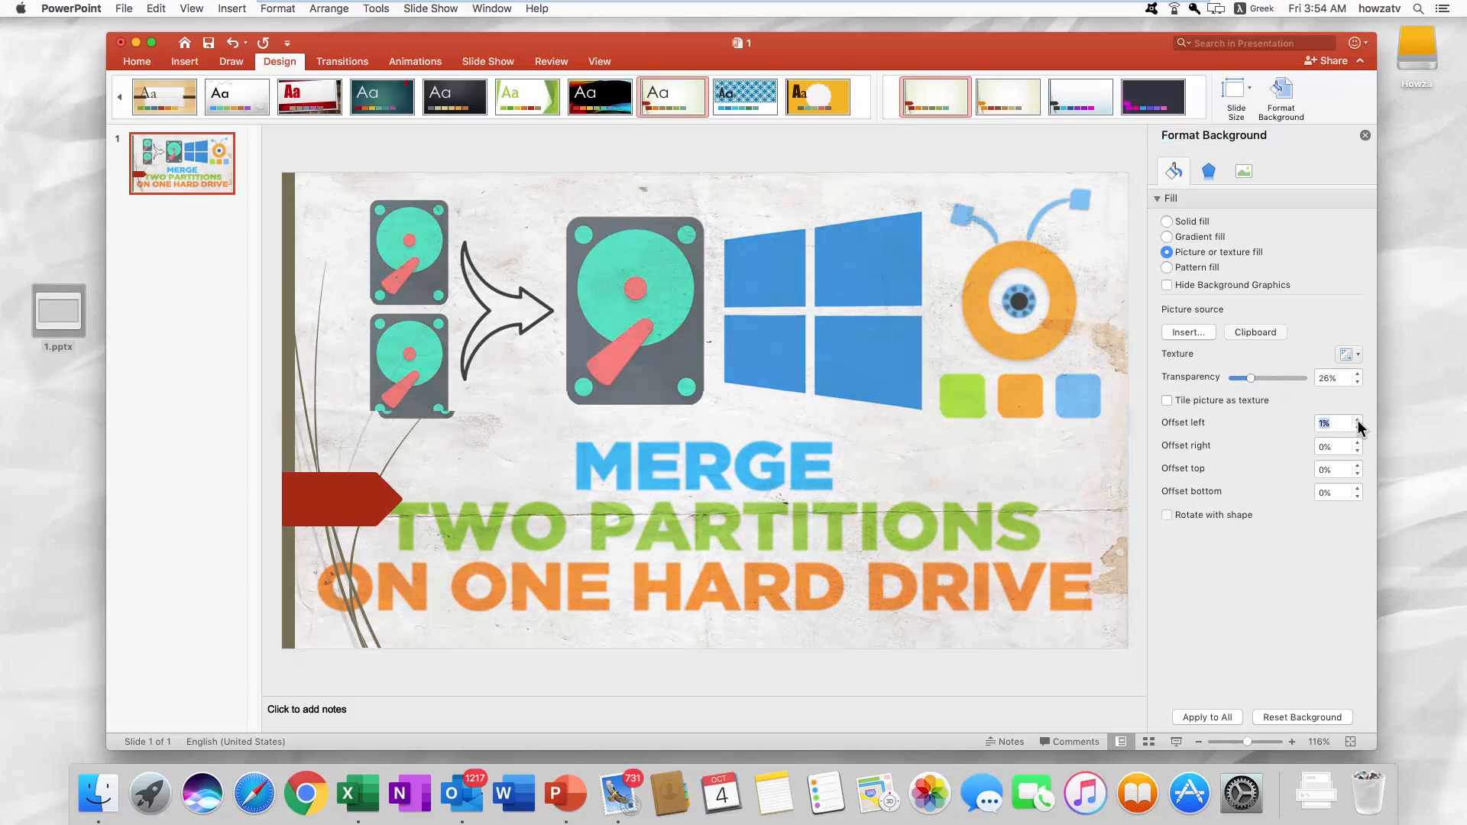
click(1356, 420)
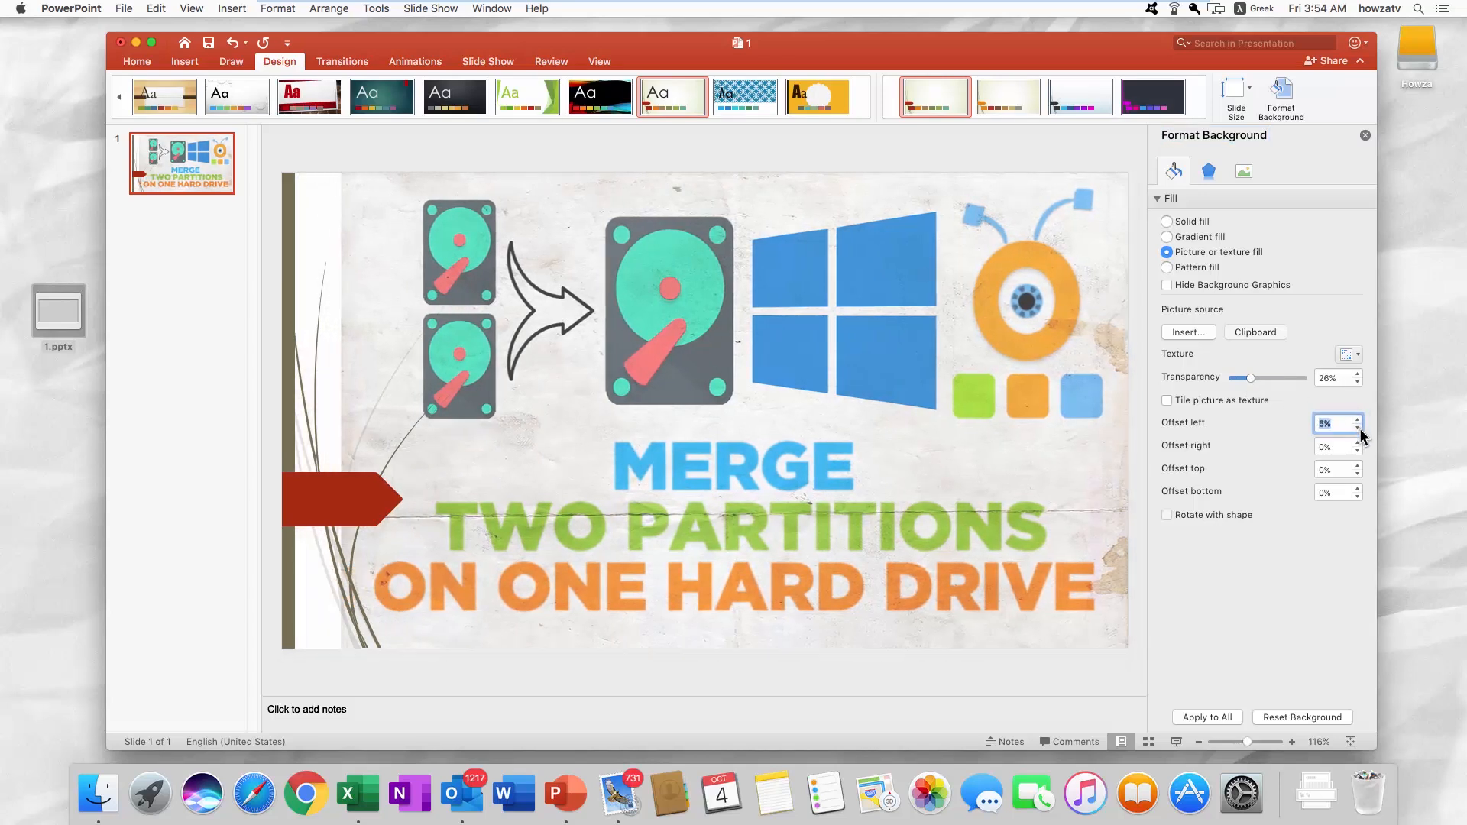